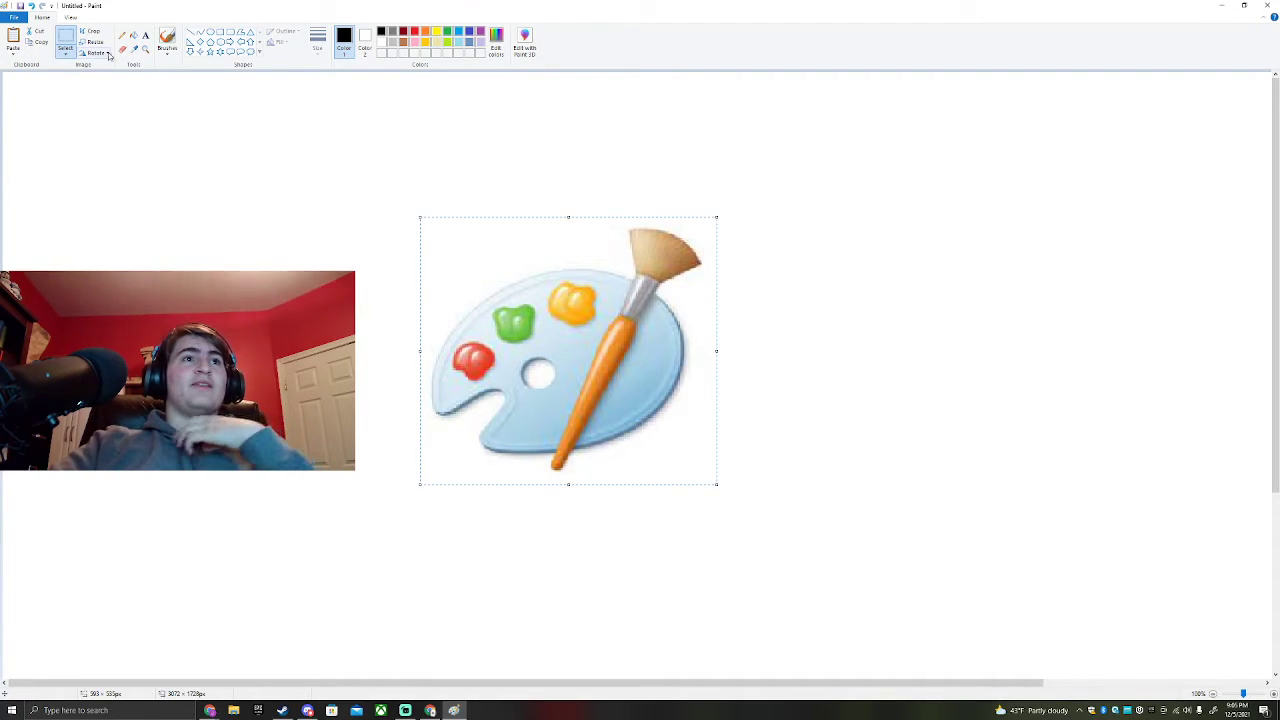
Select the Pencil tool with a thin line size for sketching the palette outline.
left_click(318, 40)
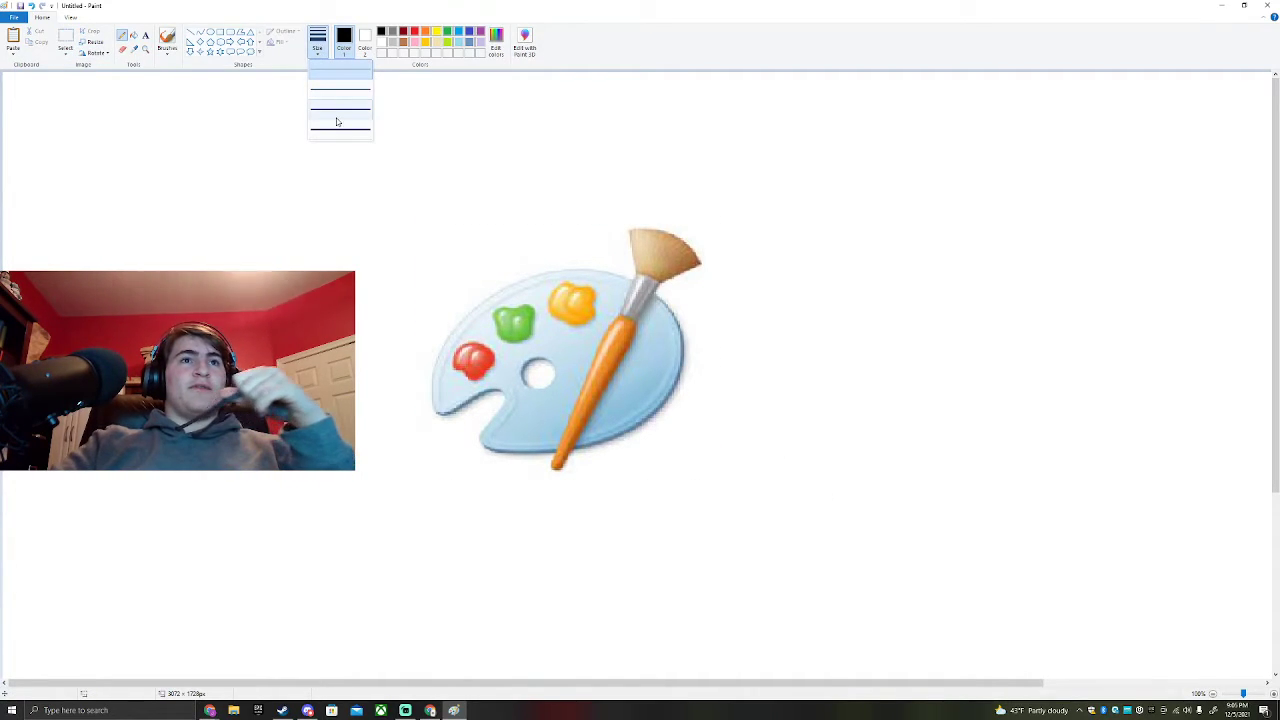
left_click(340, 120)
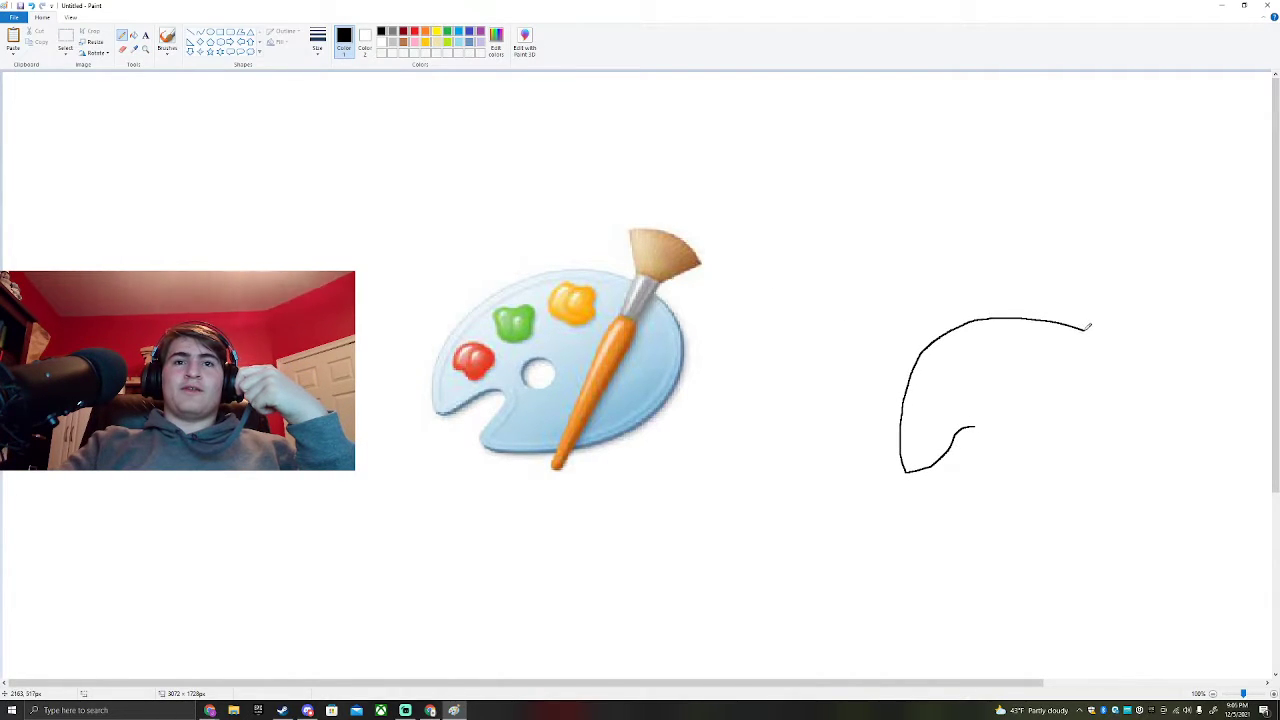
Trace the palette's thumb notch and bottom edge, then sketch the diagonal brush handle.
left_click_drag(975, 435, 1000, 465)
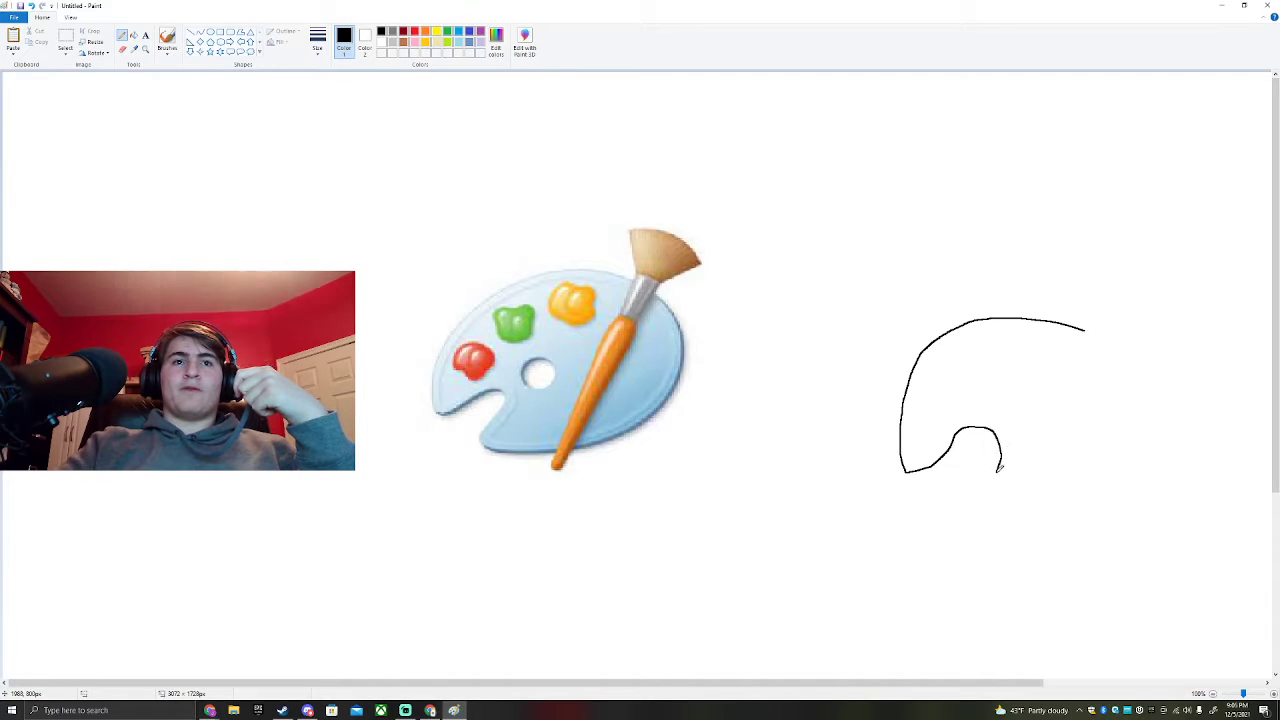
left_click_drag(998, 468, 1040, 505)
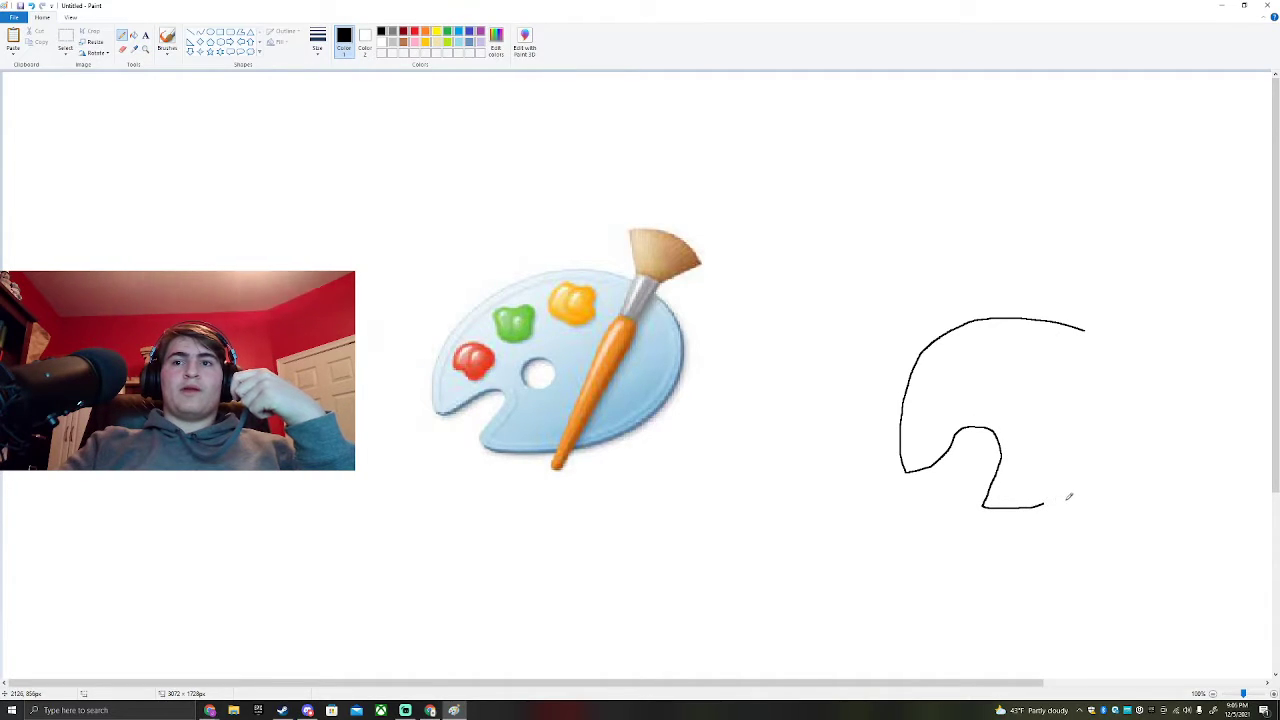
left_click_drag(1040, 505, 1125, 360)
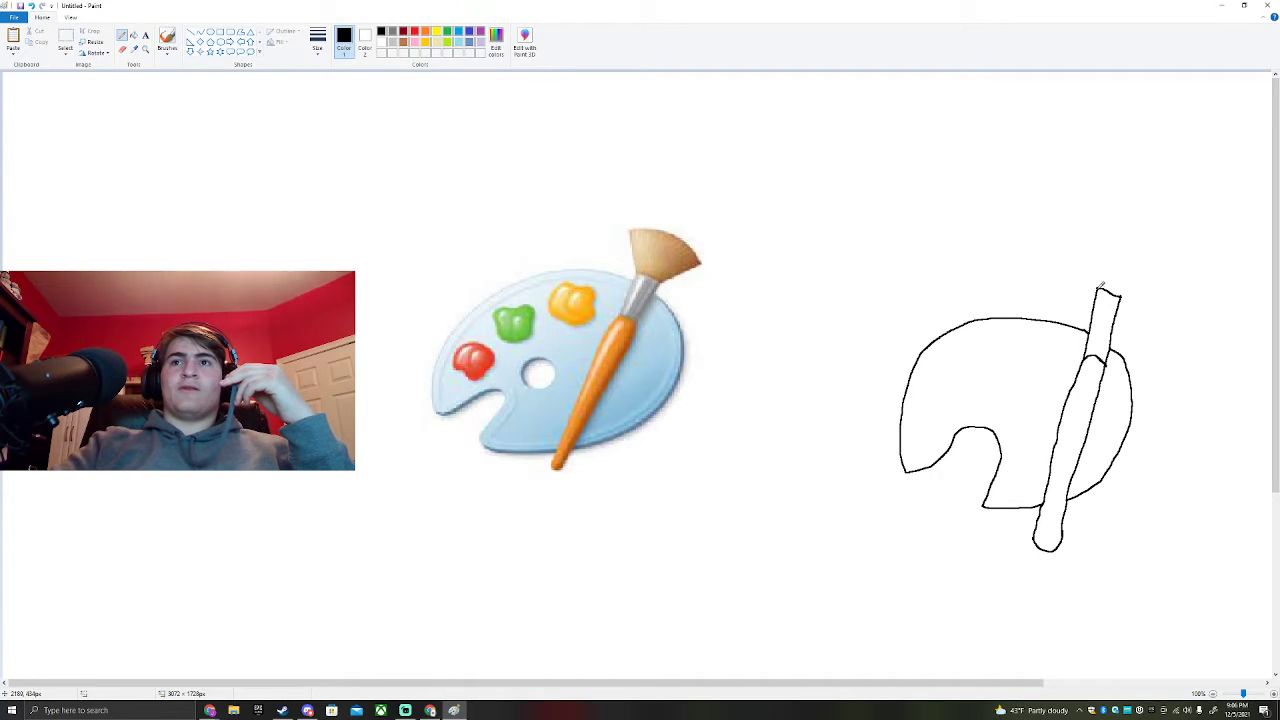
Draw the fan-shaped bristle head above the handle with bristle lines inside.
left_click_drag(1105, 290, 1075, 240)
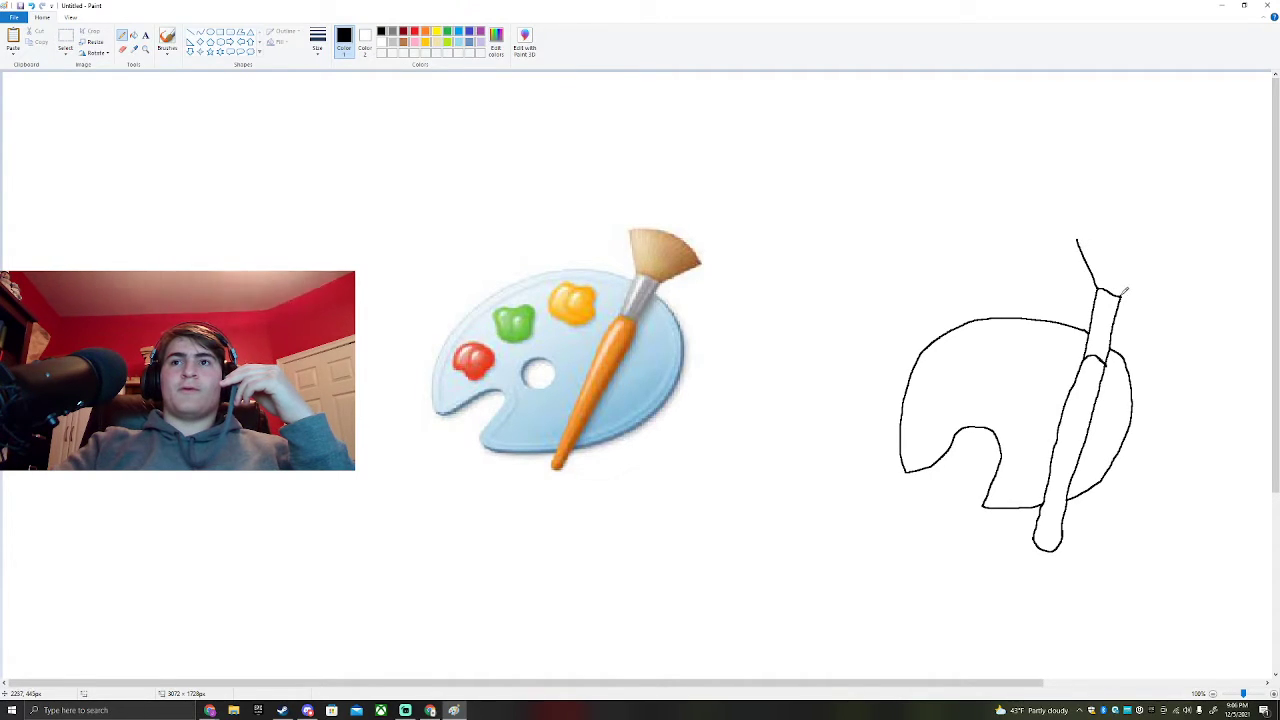
left_click_drag(1120, 290, 1175, 255)
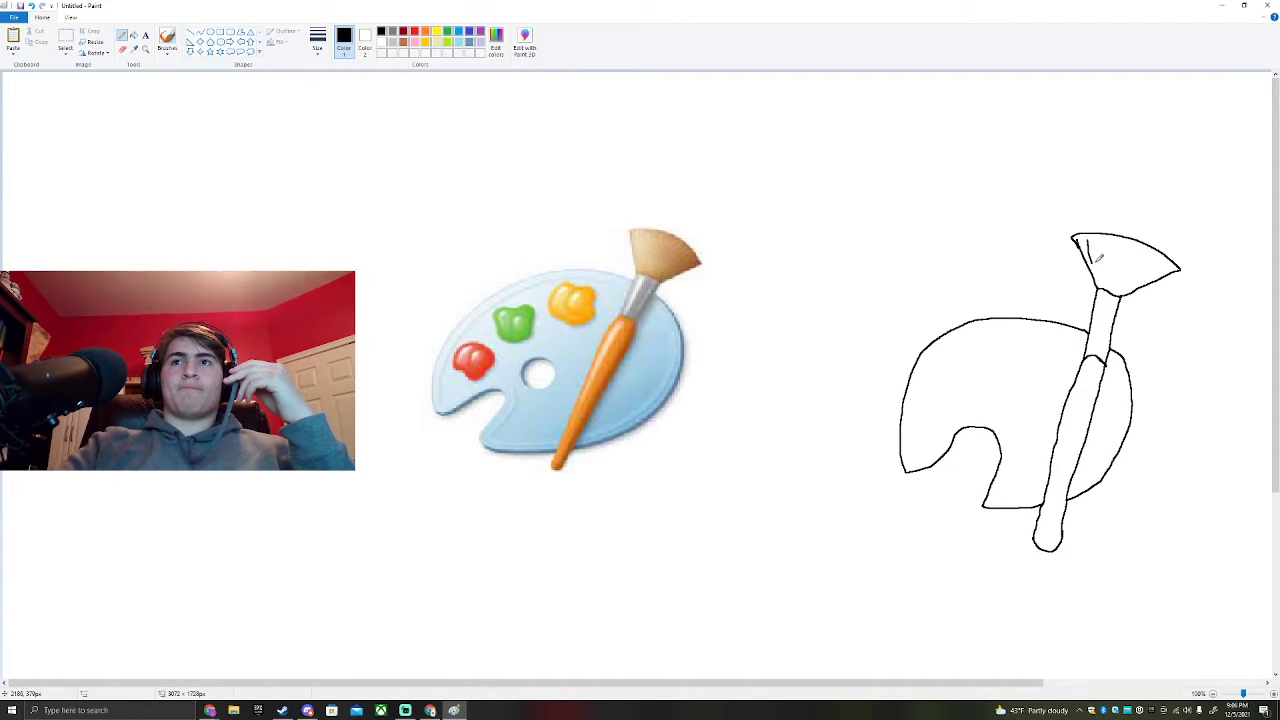
left_click_drag(1085, 245, 1125, 275)
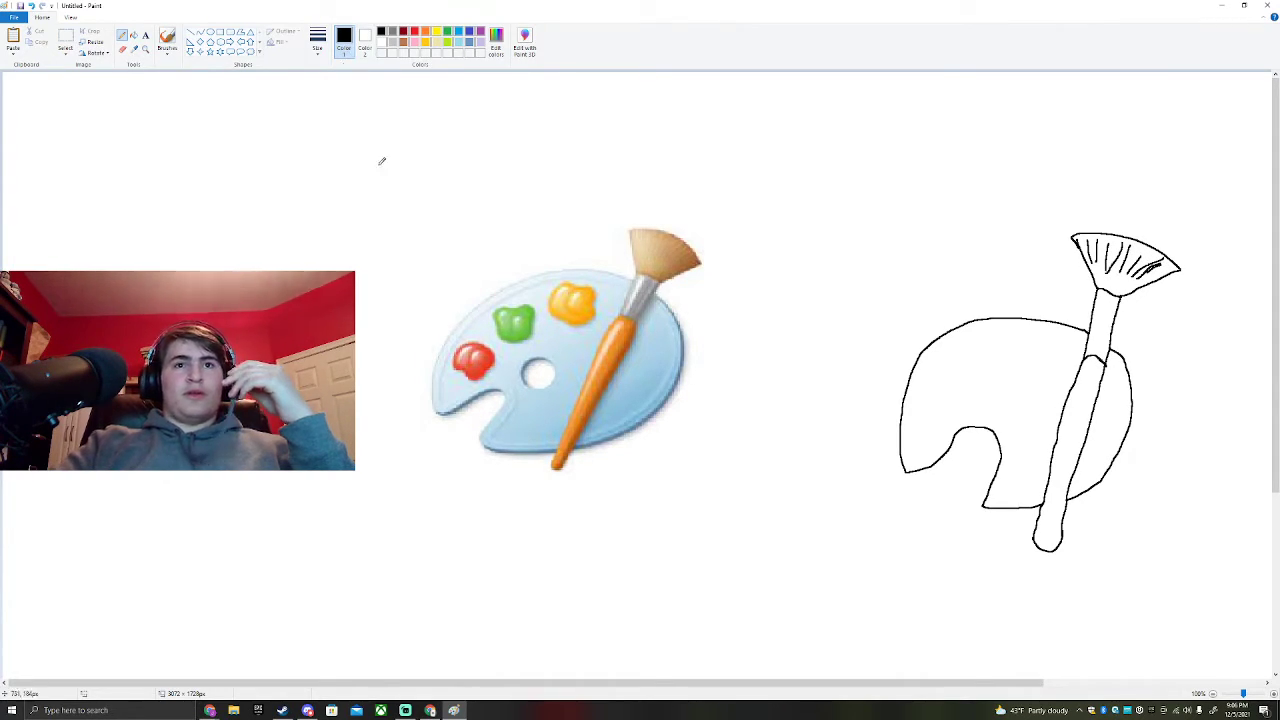
Sketch irregular paint-blob outlines inside the palette.
left_click_drag(970, 405, 1025, 430)
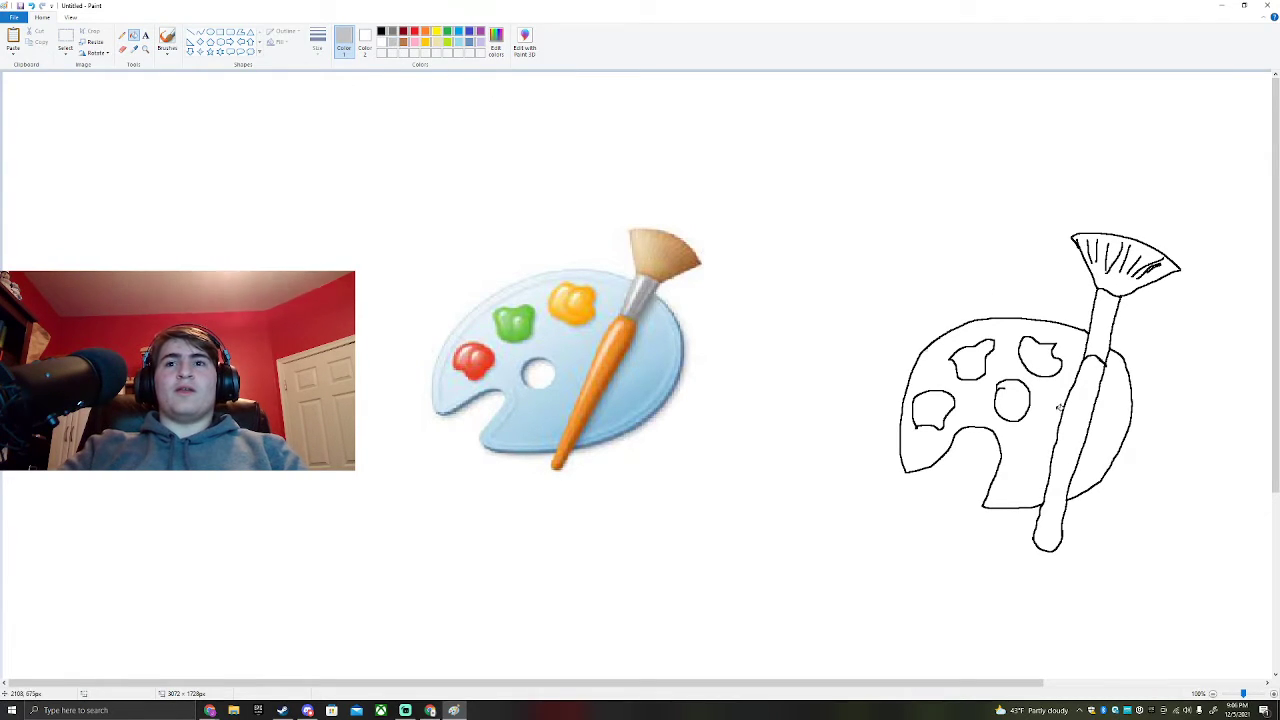
Switch to Fill with color and pick light blue for the palette.
left_click(960, 420)
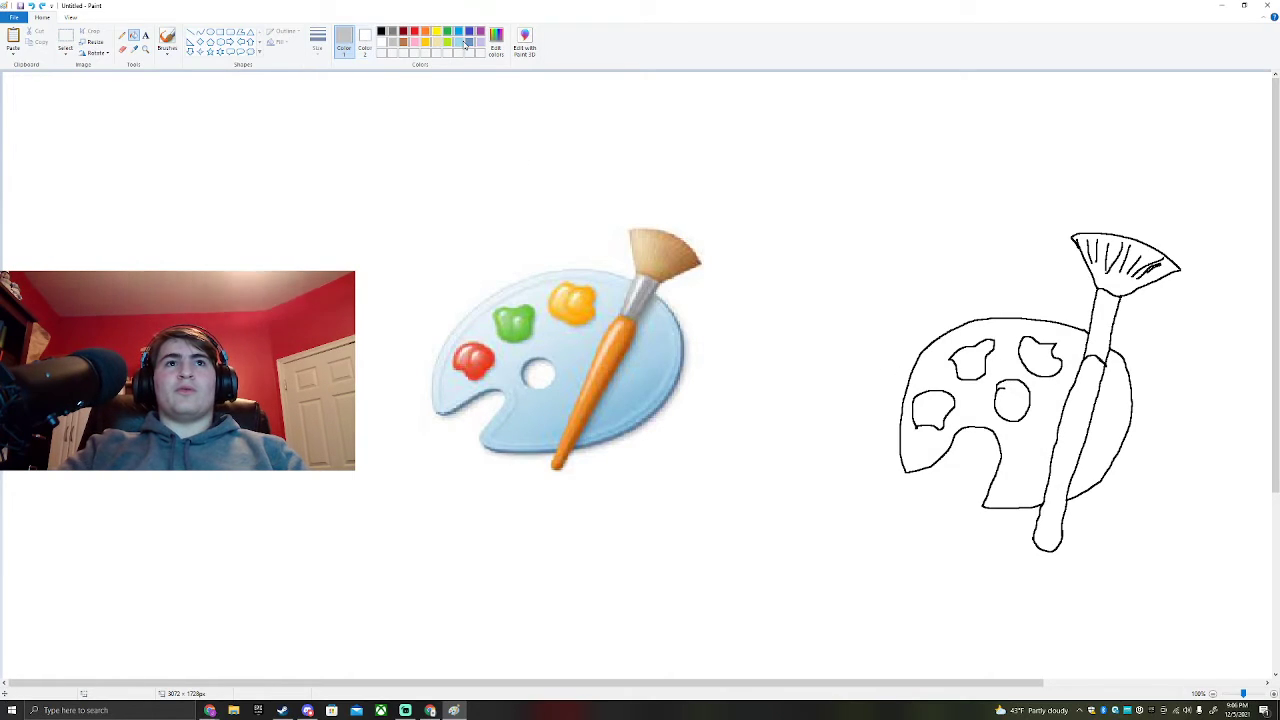
left_click(960, 400)
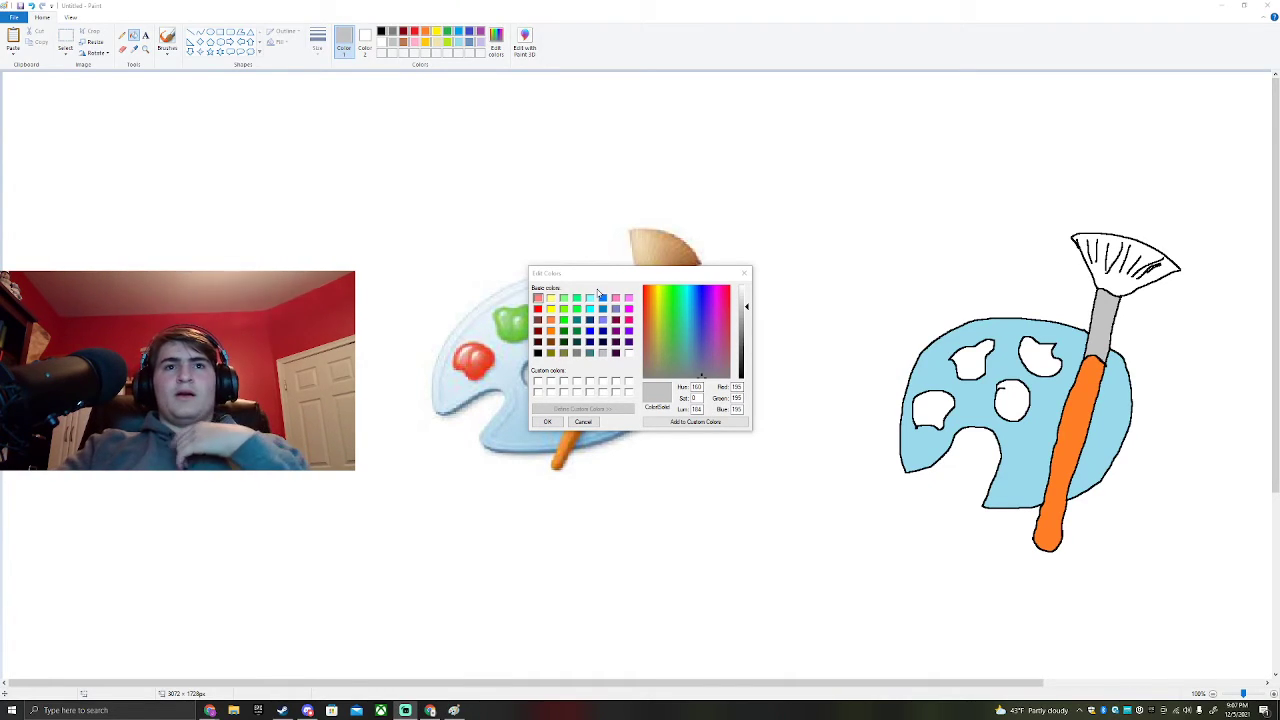
Mix a light tan from a brown basic colour, lightening it, and confirm.
left_click(688, 345)
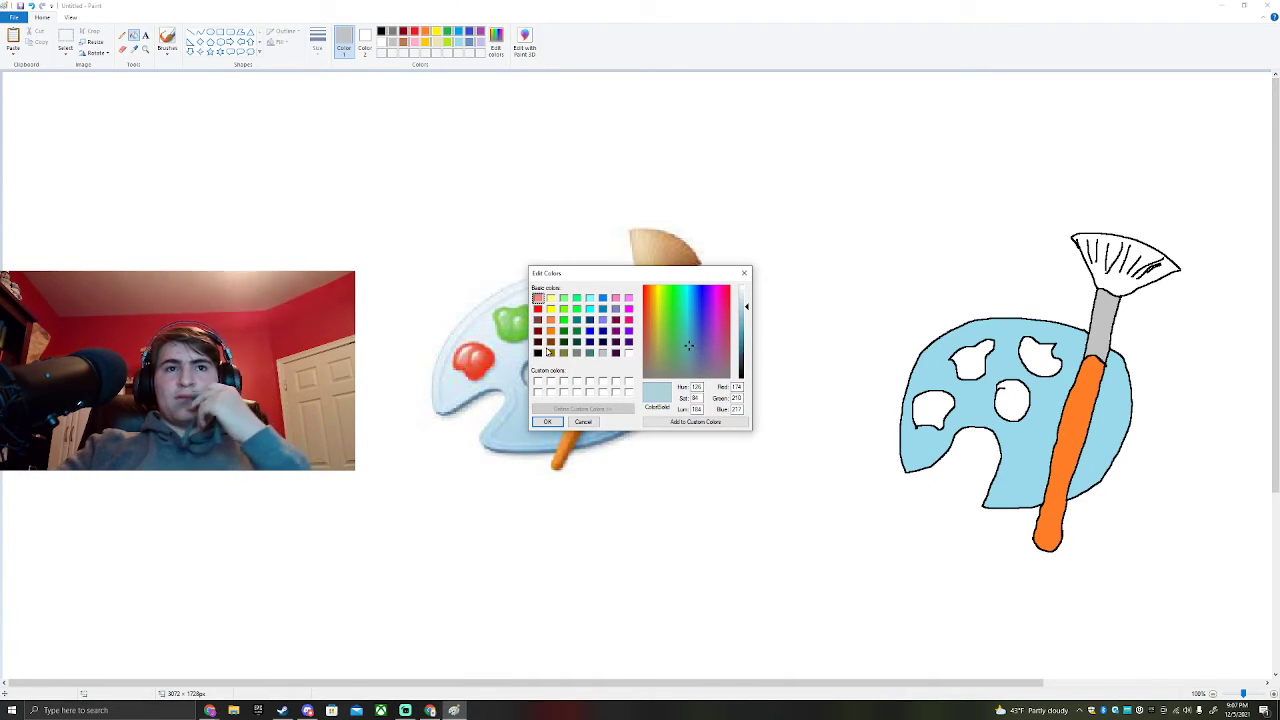
left_click(538, 343)
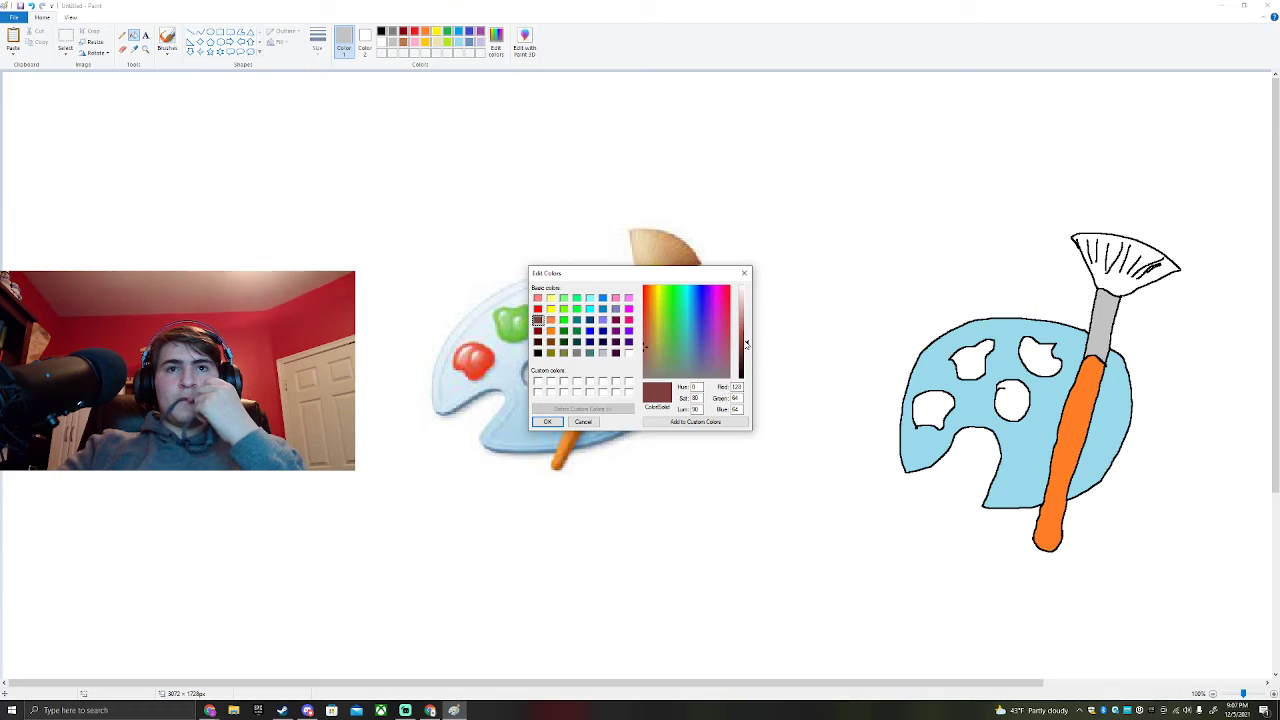
left_click_drag(747, 345, 747, 318)
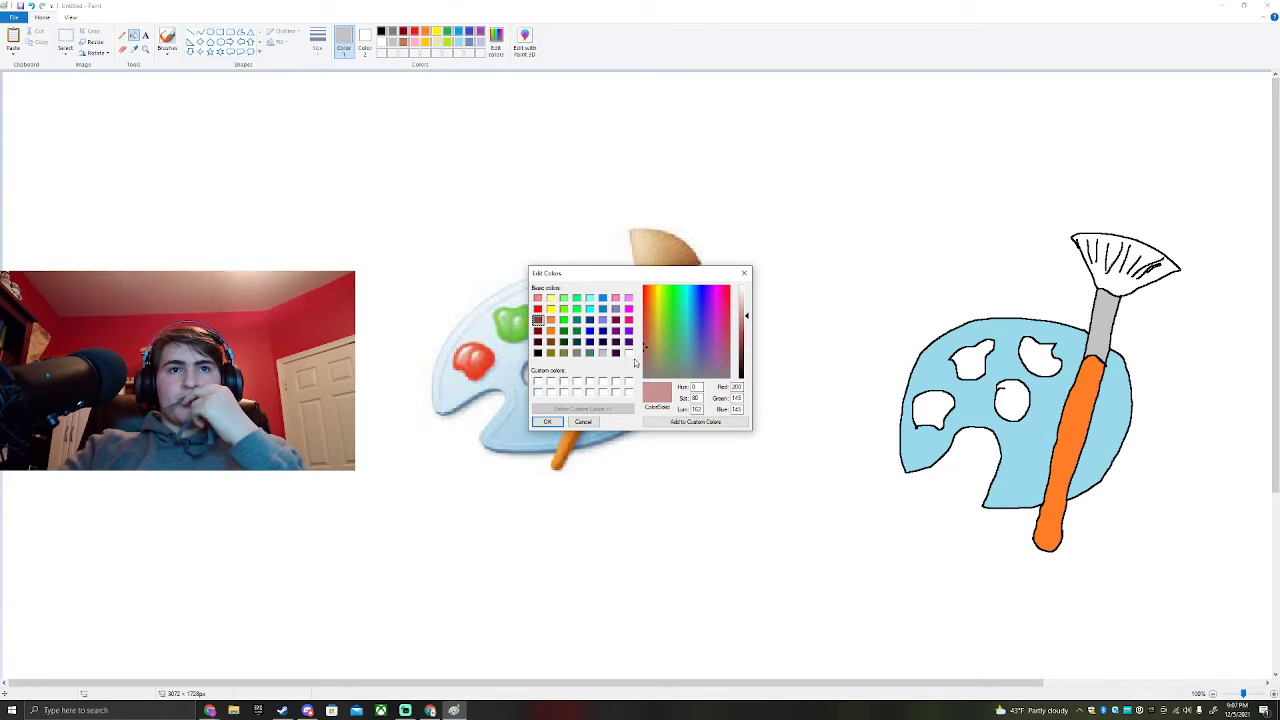
left_click(650, 350)
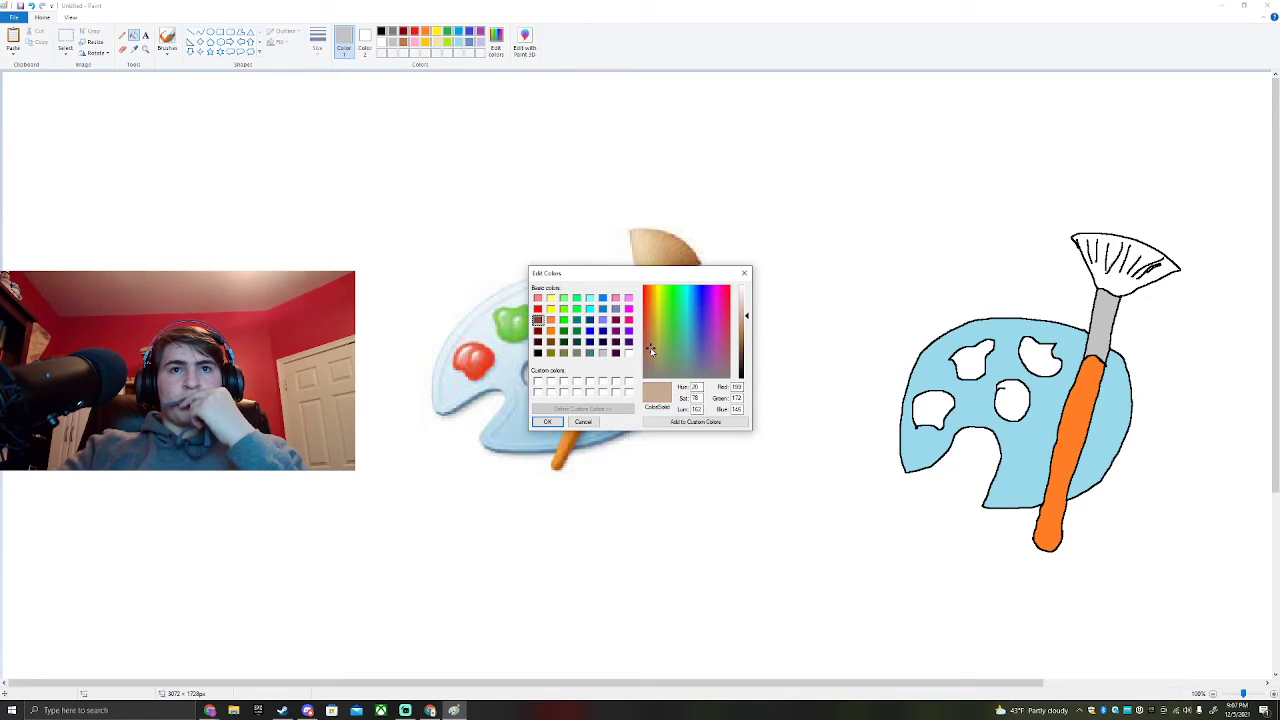
left_click(655, 347)
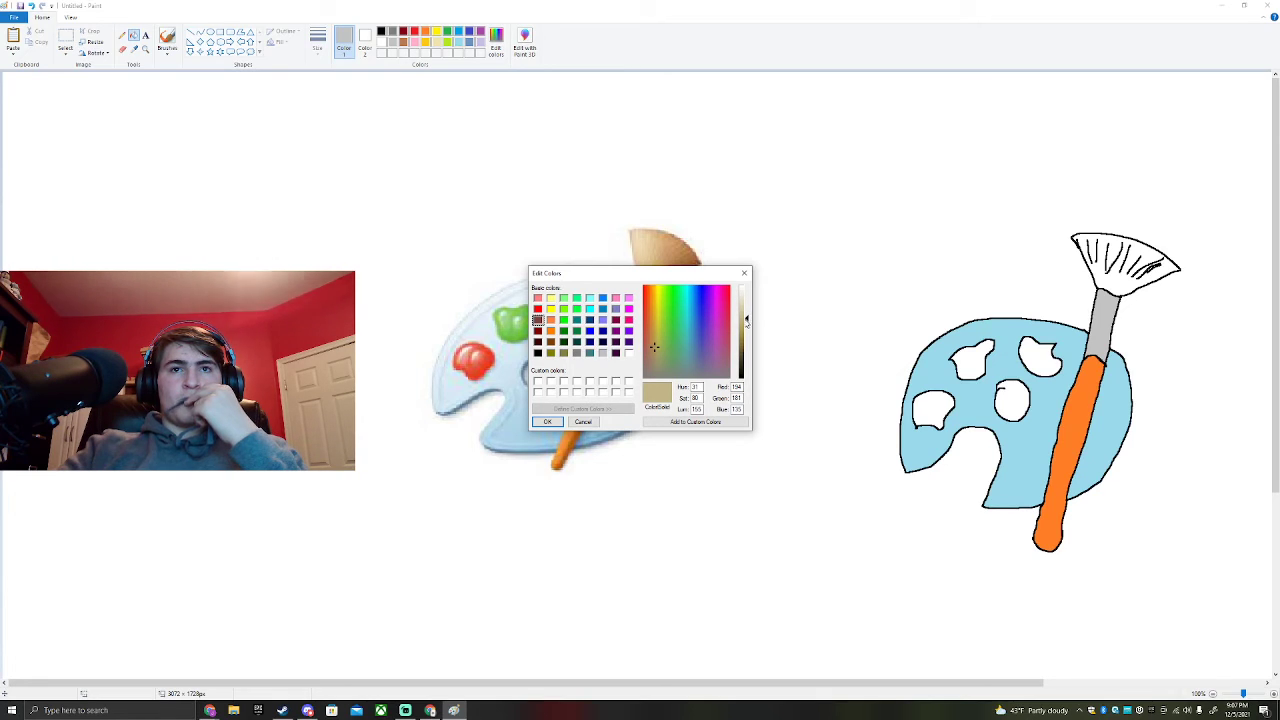
left_click(583, 421)
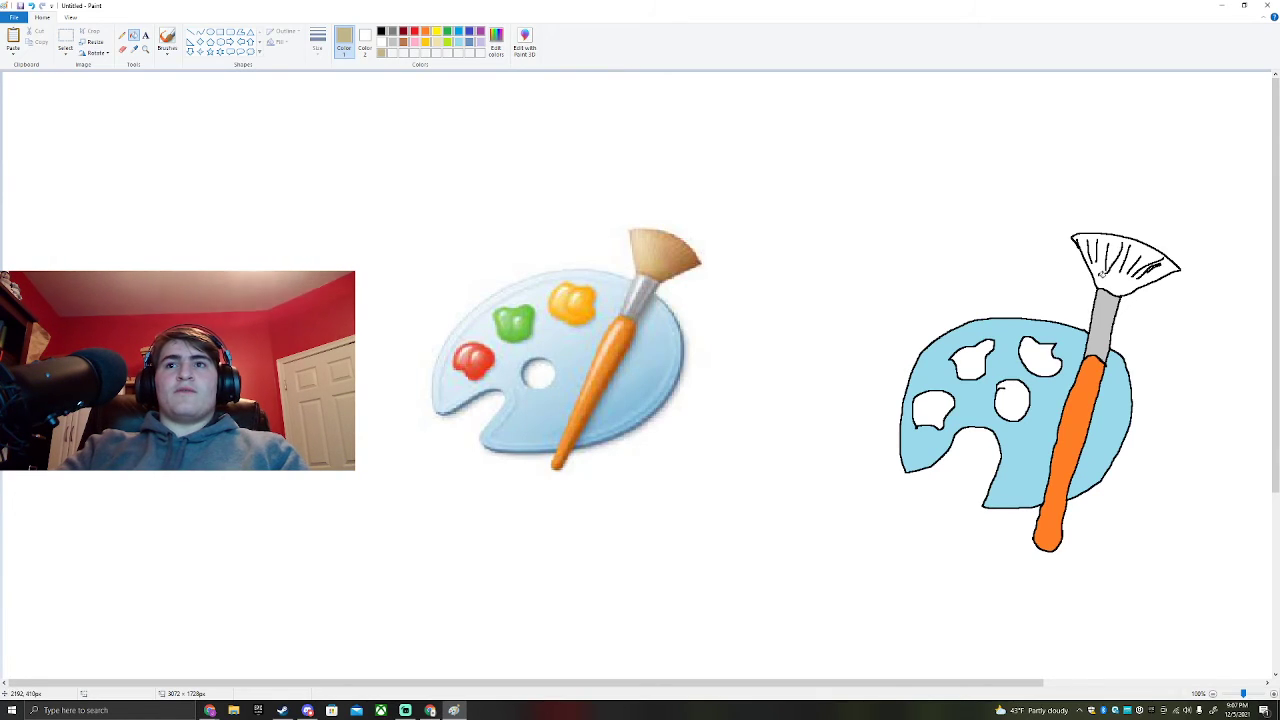